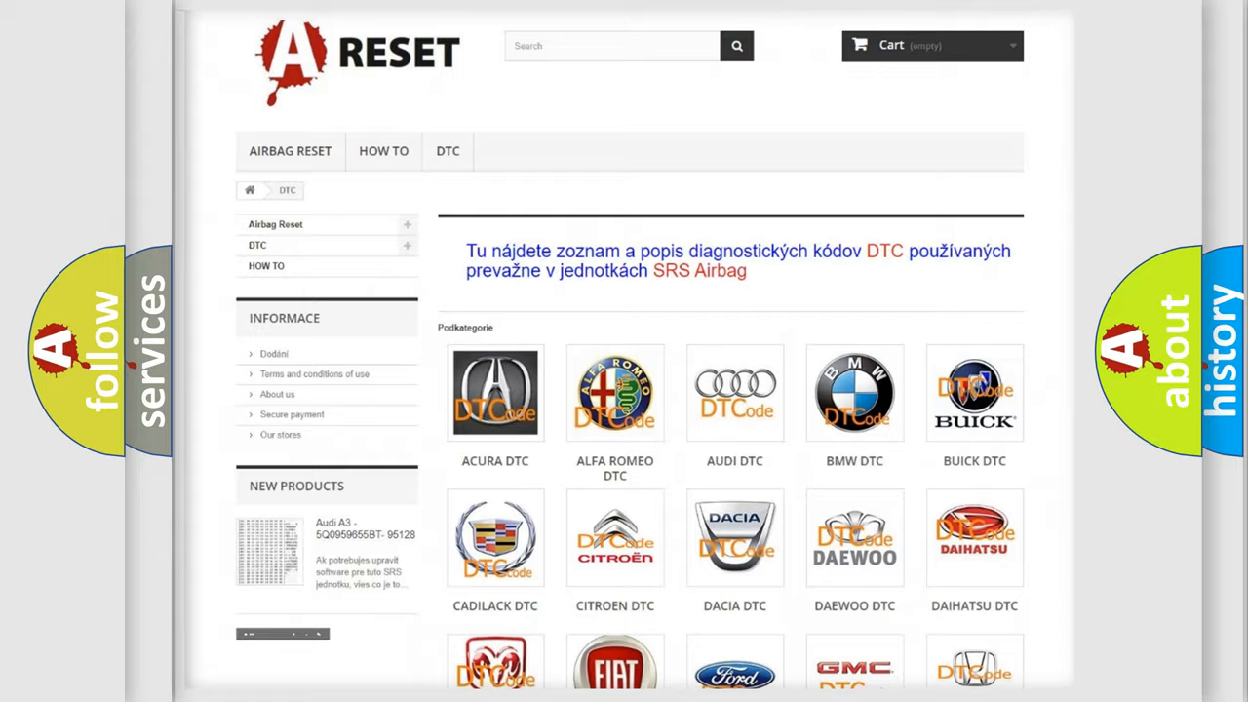
{"action": "scroll", "scroll_direction": "down", "scroll_amount": 3}
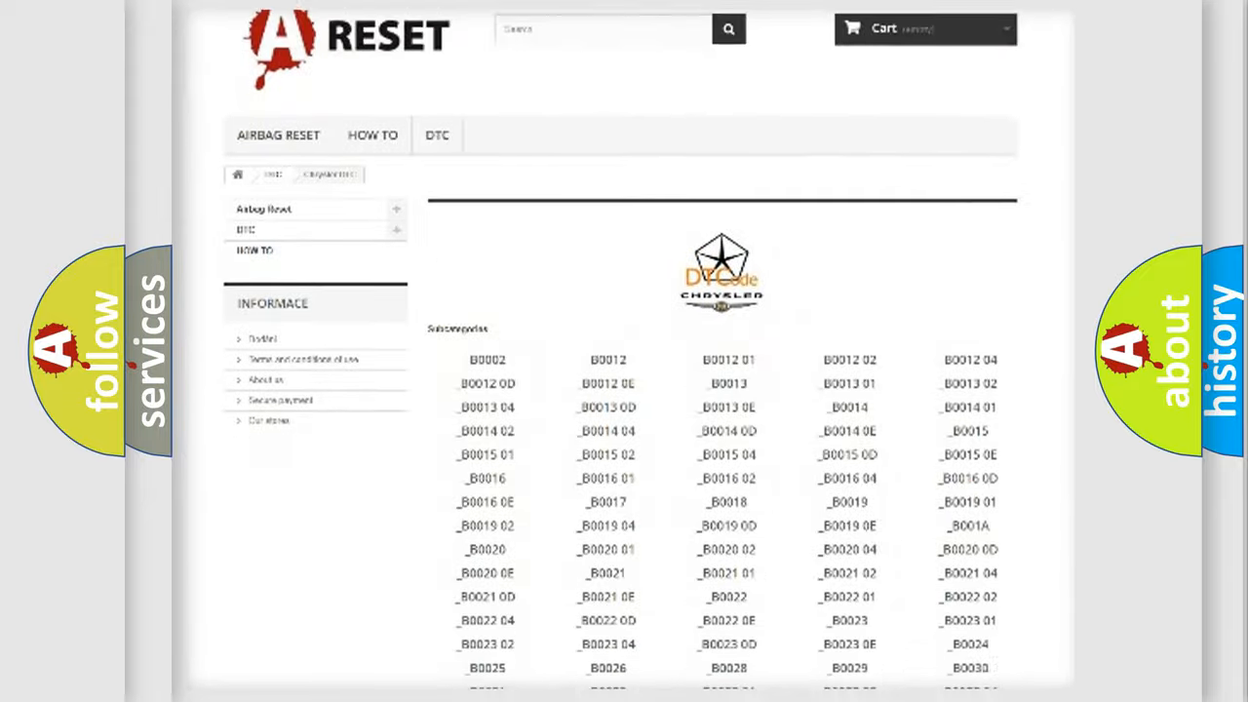
{"action": "scroll", "scroll_direction": "down", "scroll_amount": 3}
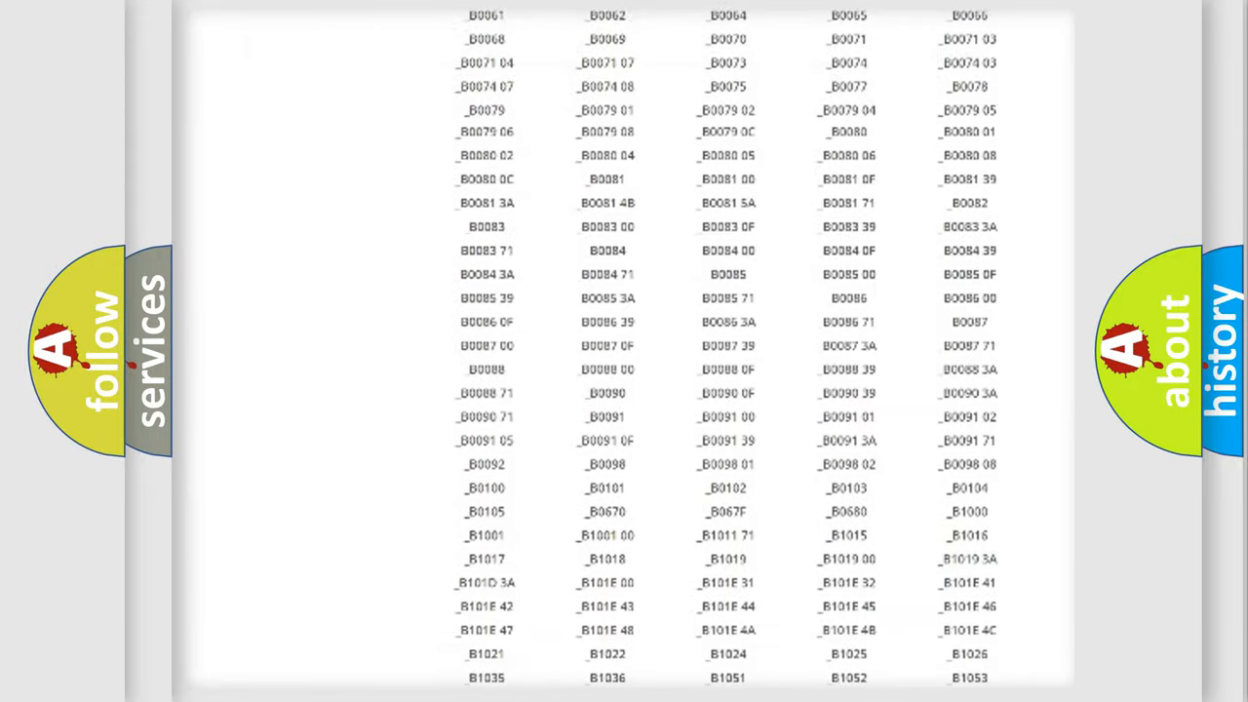